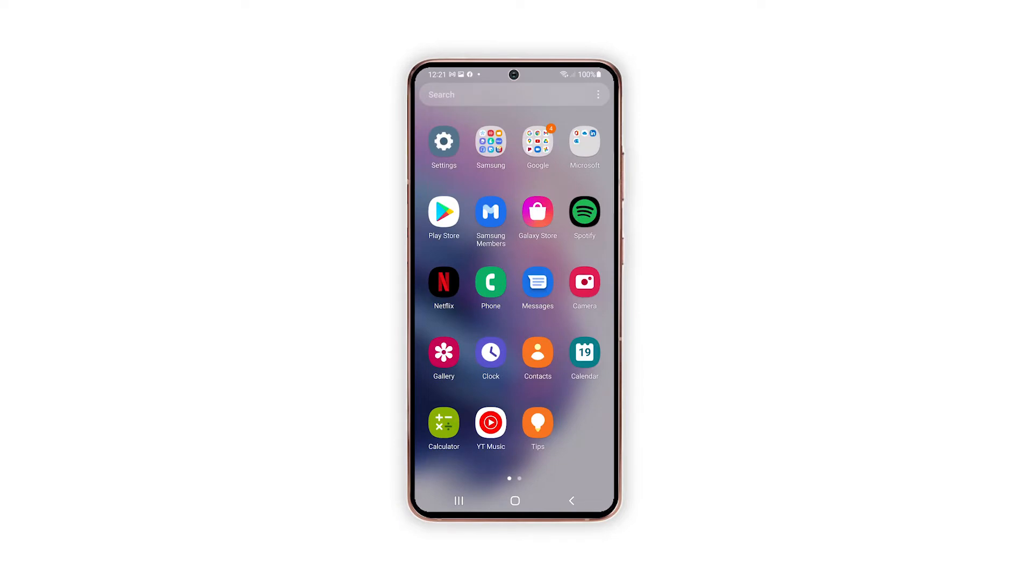
Launch Spotify, return to the app drawer, and launch Speedtest from the second page.
left_click(584, 212)
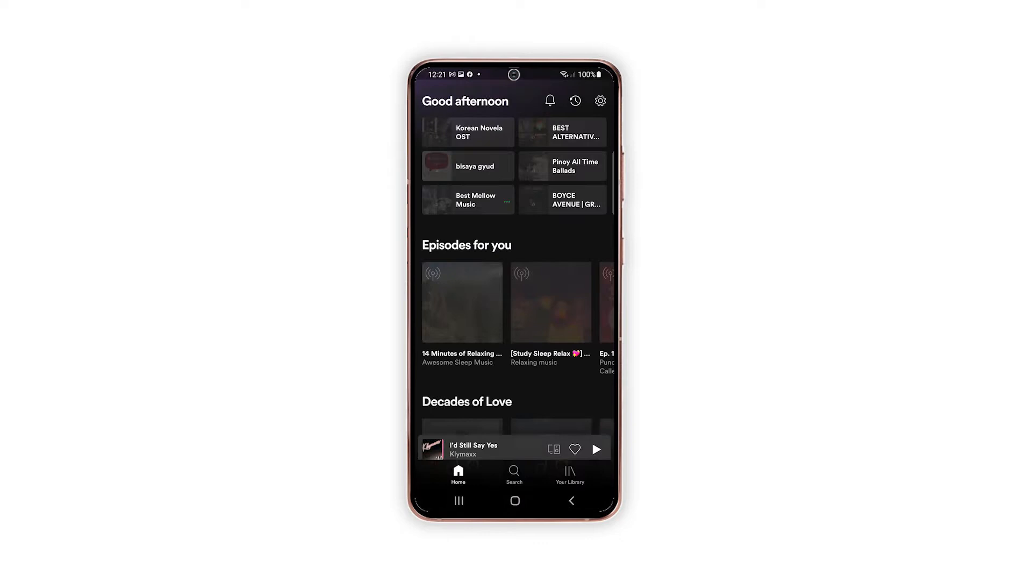
left_click(515, 500)
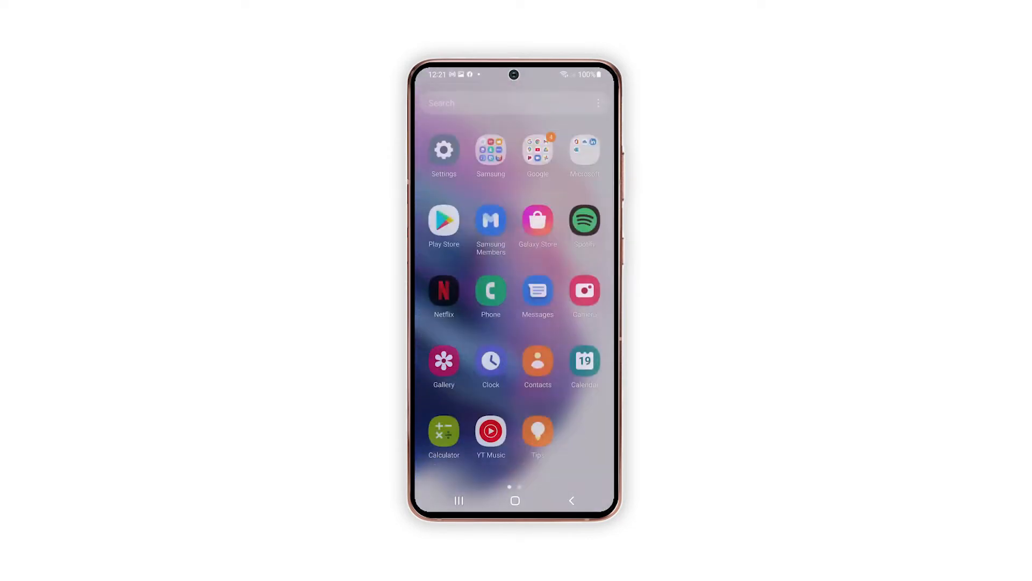
scroll("left", 3)
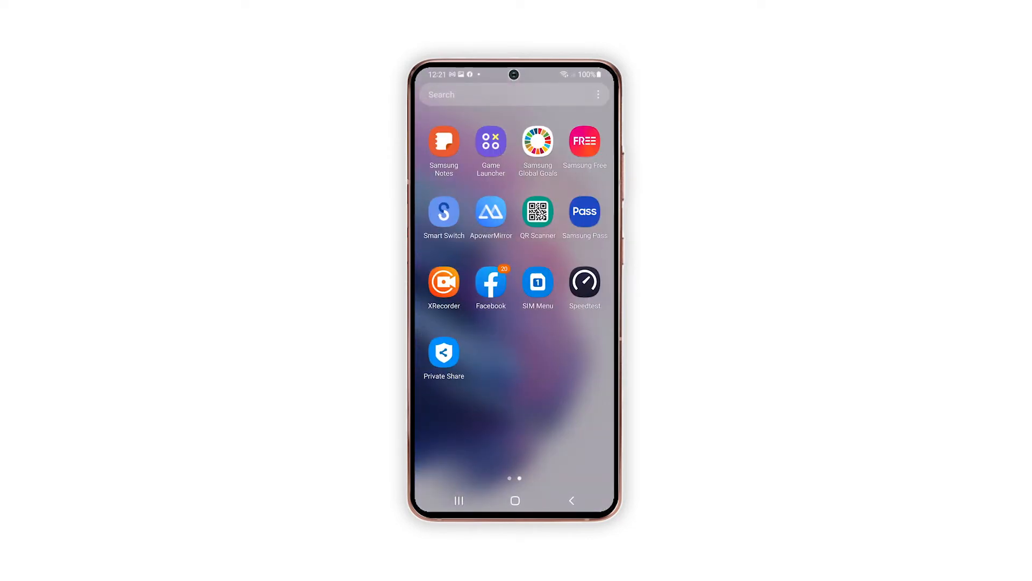
left_click(490, 282)
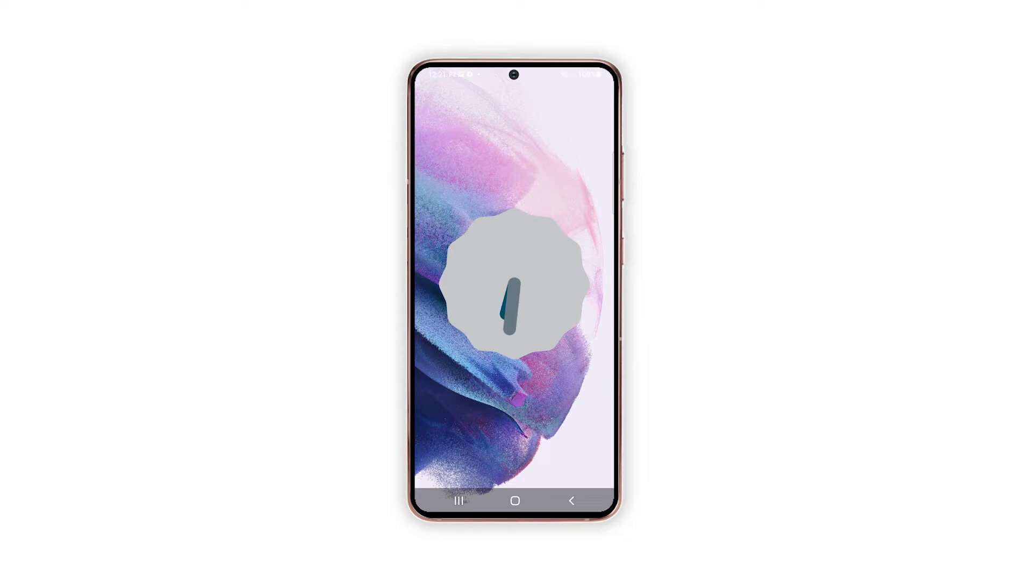
Close all running apps from Recents and reopen the app drawer.
left_click(458, 501)
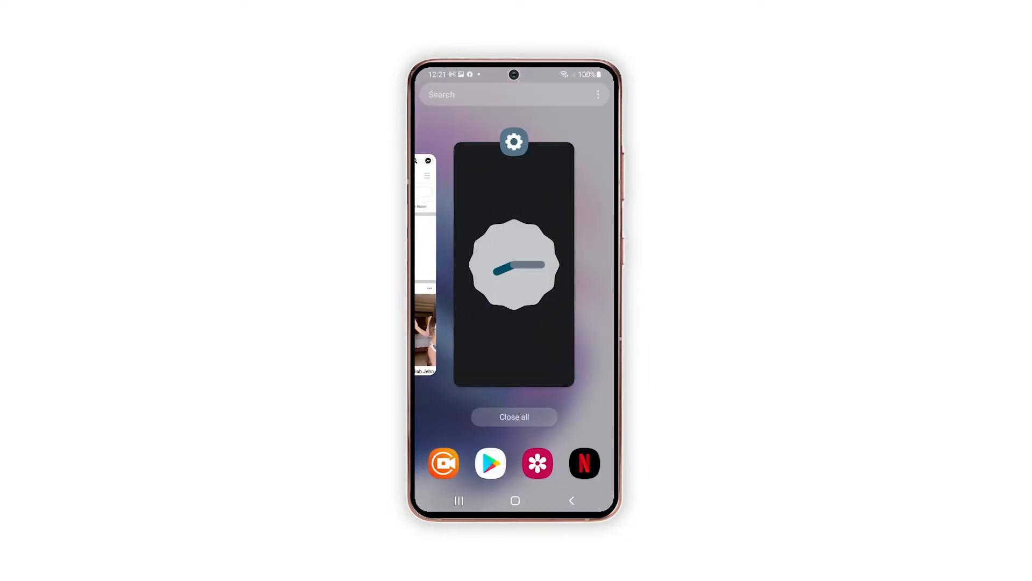
left_click(515, 501)
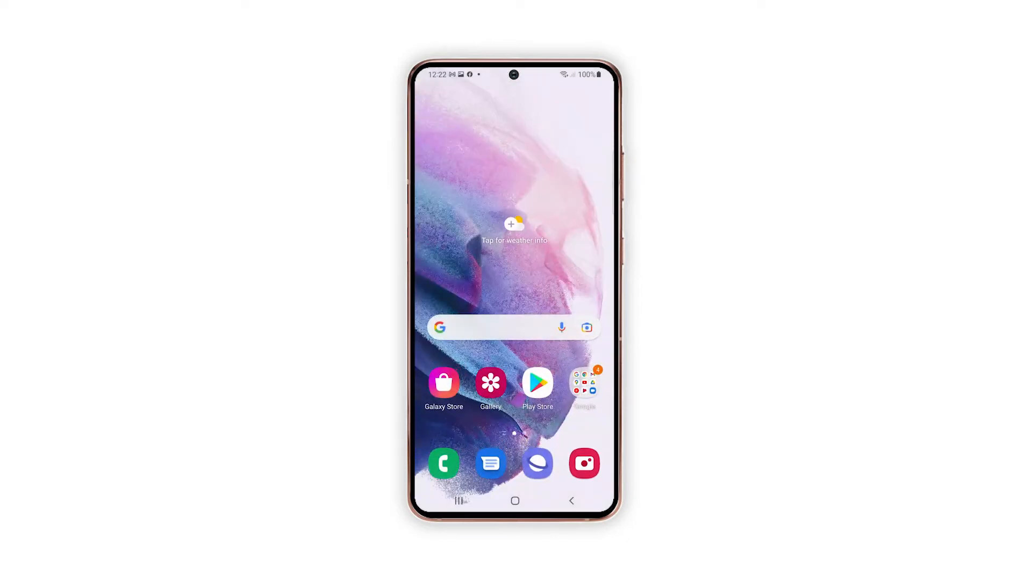
scroll("up", 3)
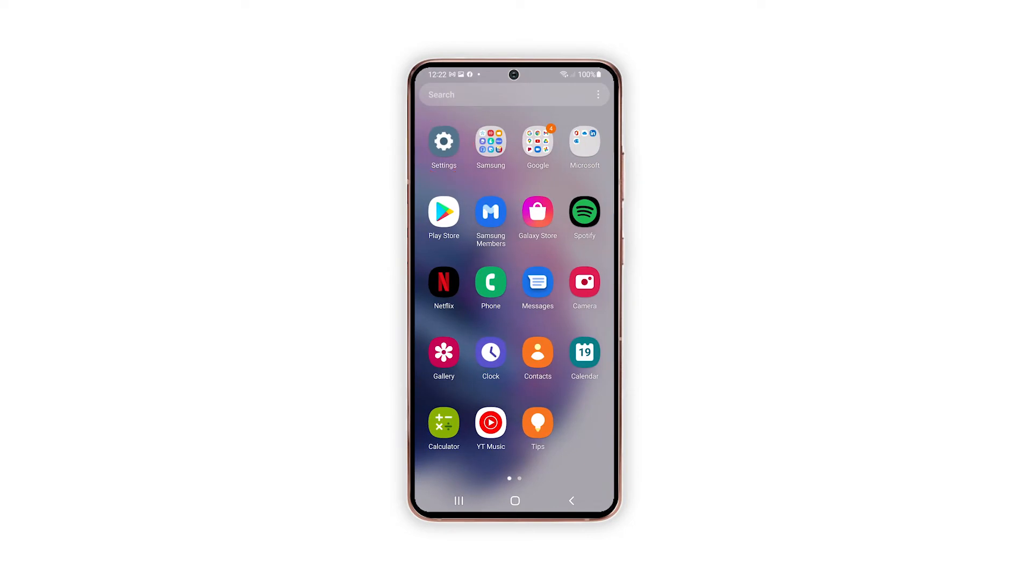
Launch Settings from the app drawer to reach the Apps list.
left_click(444, 141)
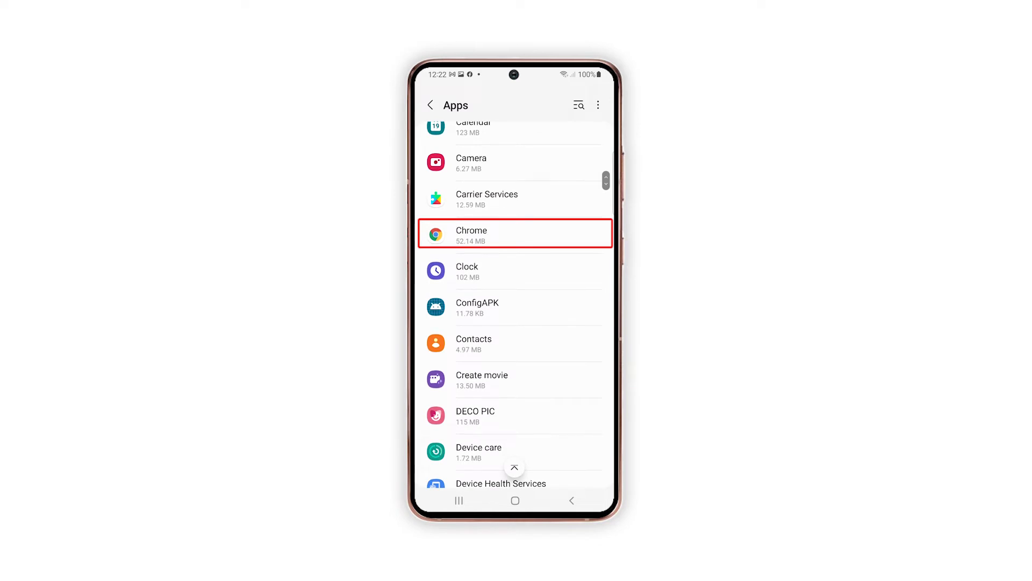
Go into Chrome's App info and then its Storage usage page.
left_click(514, 235)
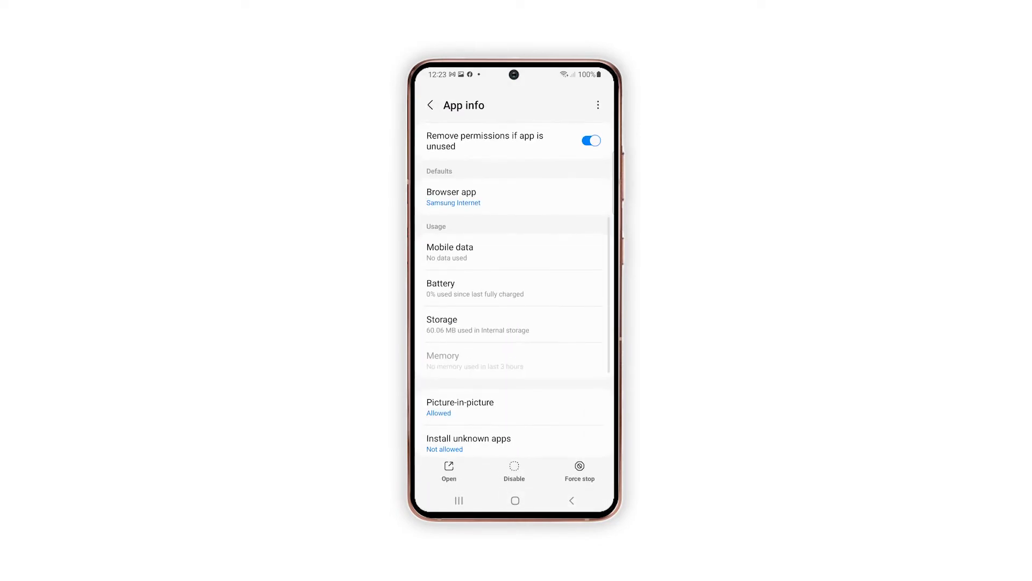
left_click(514, 325)
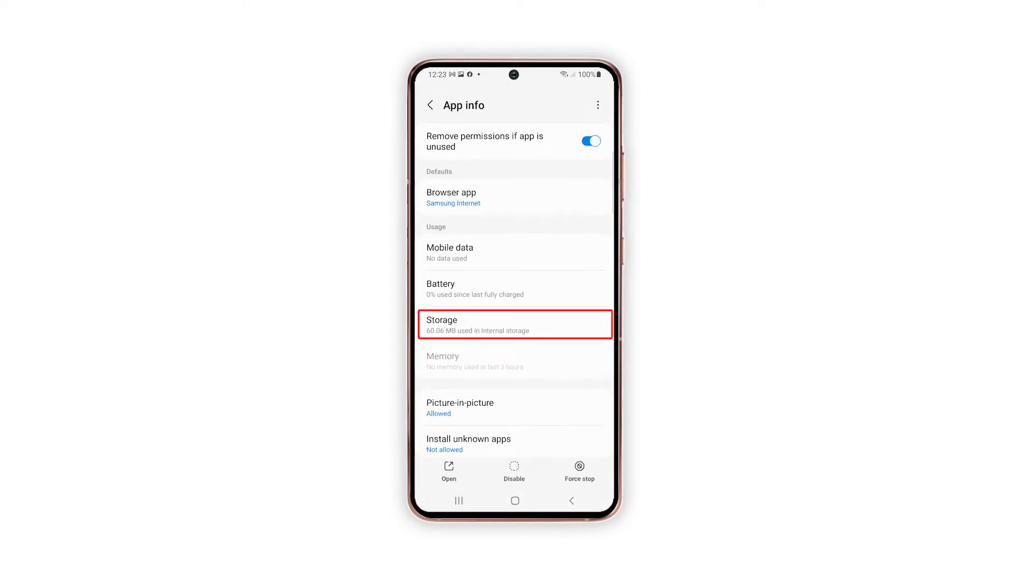
left_click(515, 324)
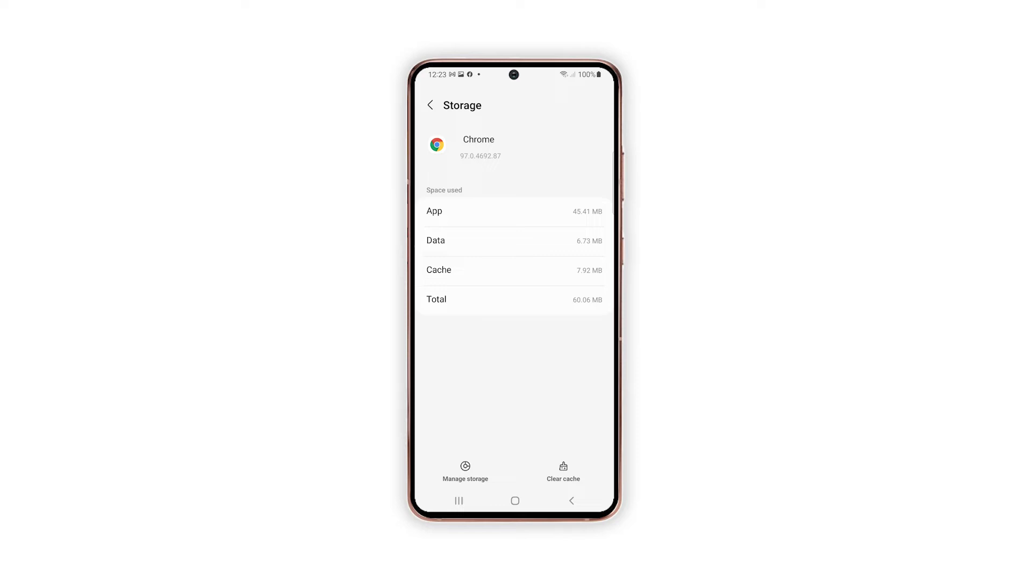
Clear Chrome's cache to 0 B and enter Chrome's Manage storage page.
left_click(563, 471)
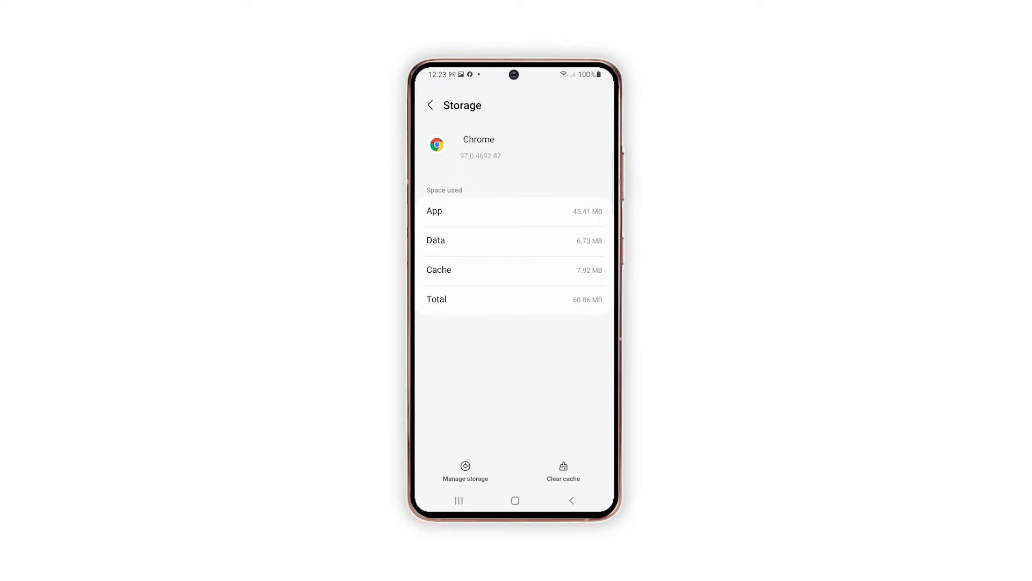
left_click(563, 470)
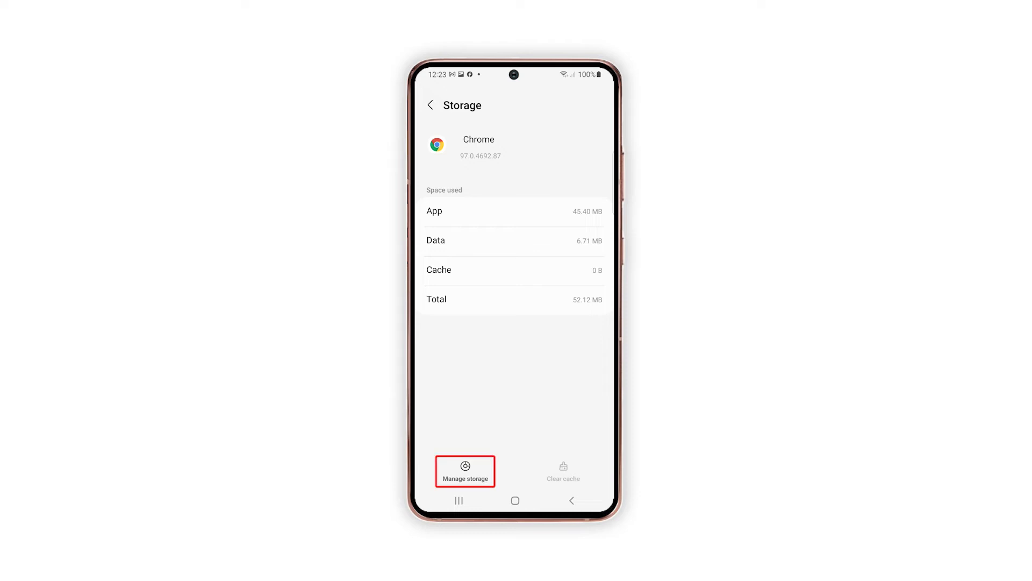
left_click(464, 472)
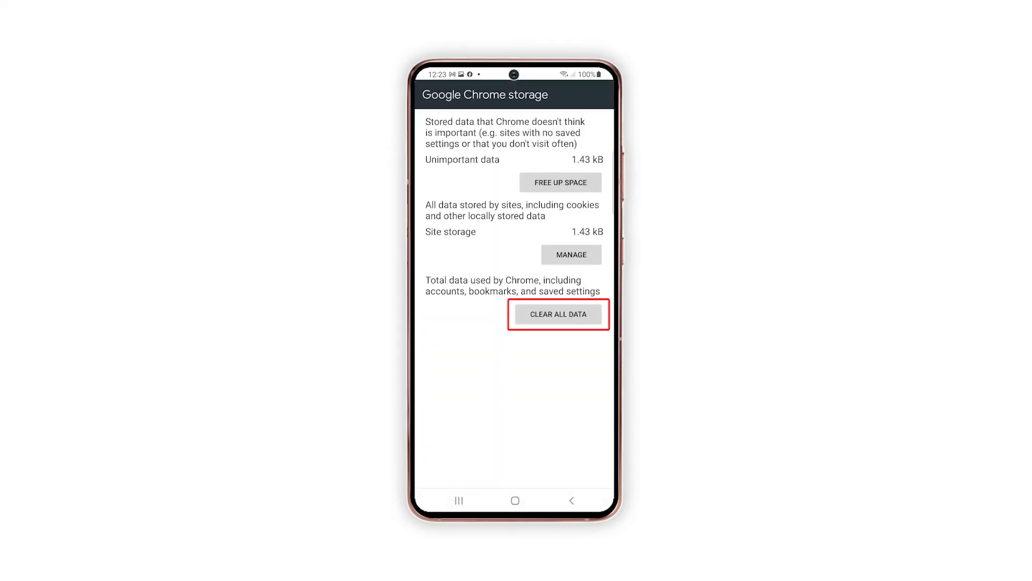
Clear all of Chrome's app data and confirm the permanent deletion.
left_click(557, 314)
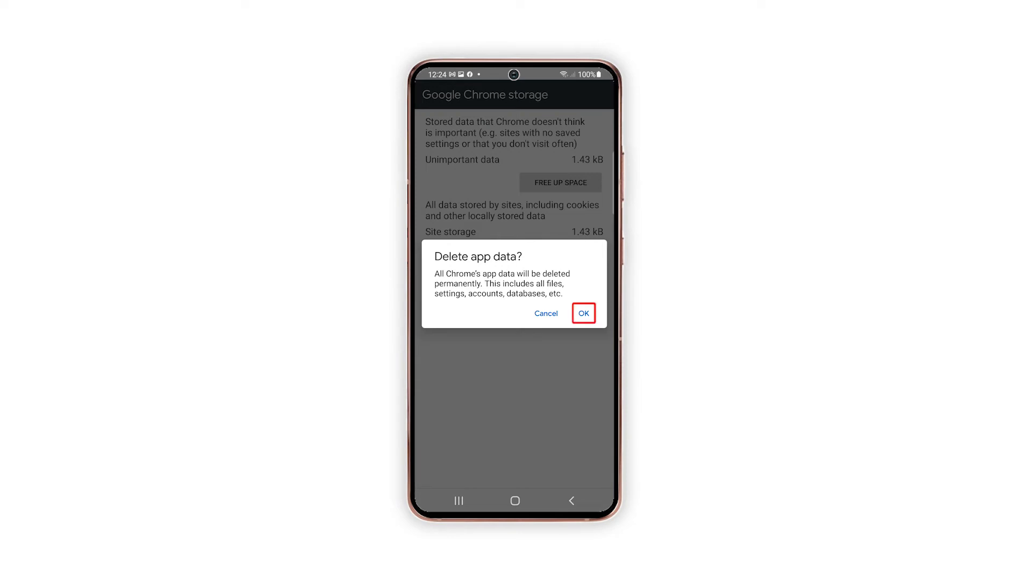
left_click(583, 313)
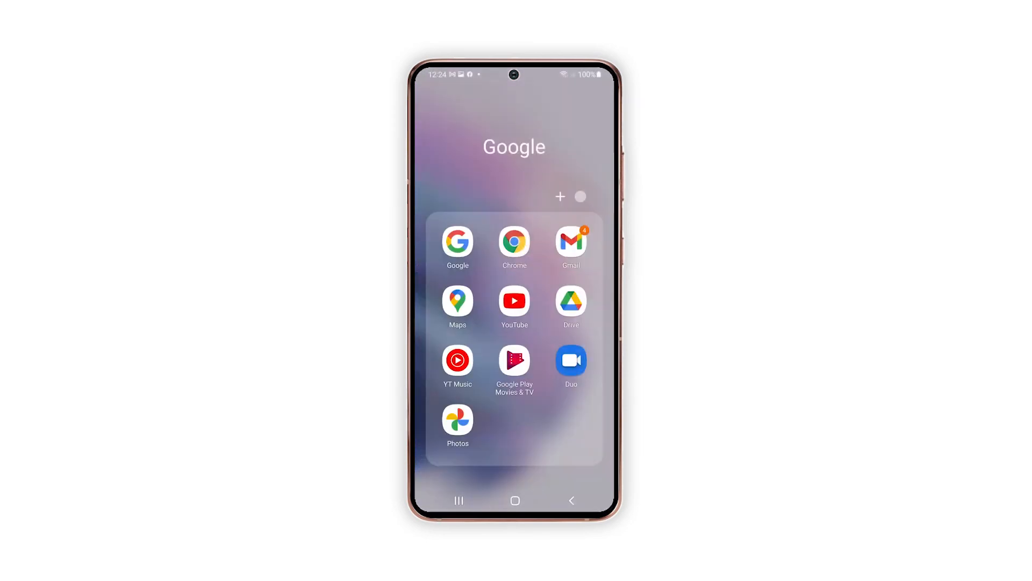
Relaunch Chrome, accept its welcome terms, and load Wikipedia from the new tab shortcuts.
left_click(513, 247)
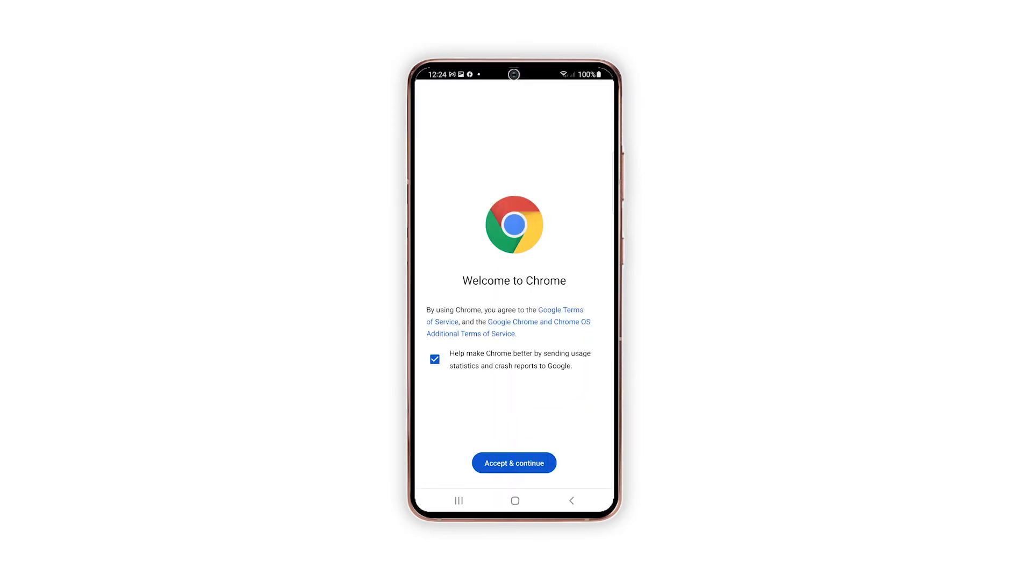
left_click(514, 463)
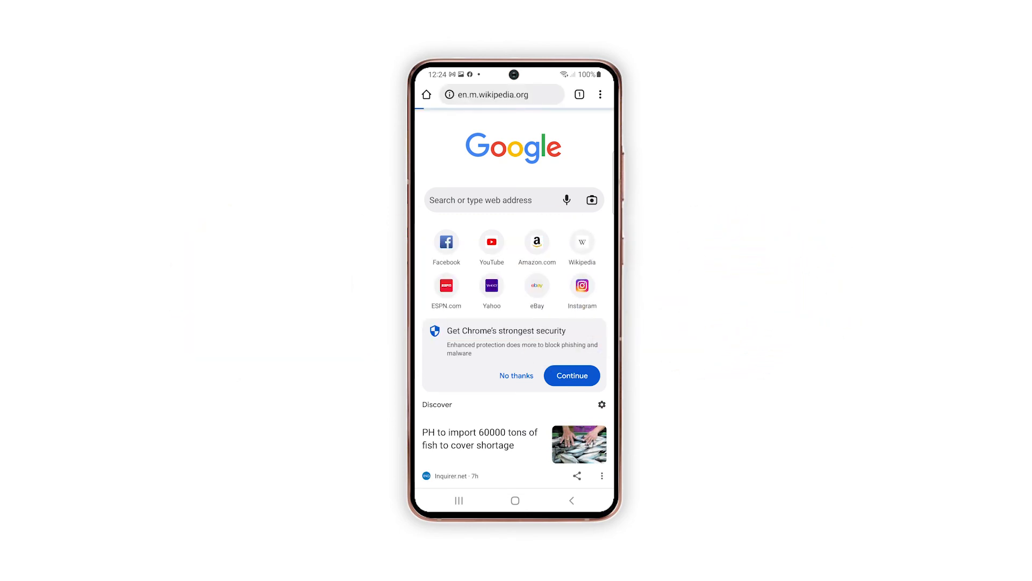
left_click(581, 241)
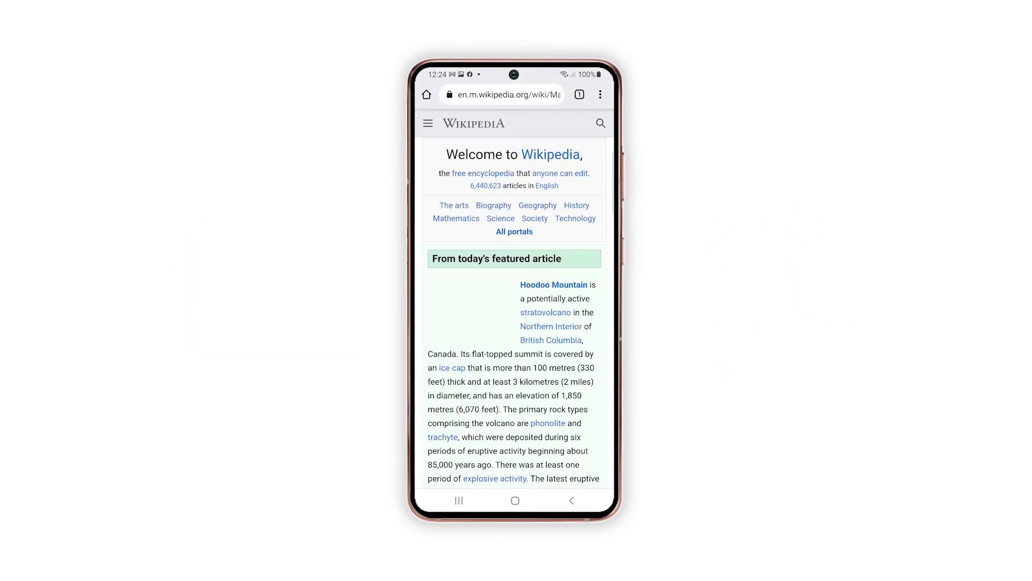